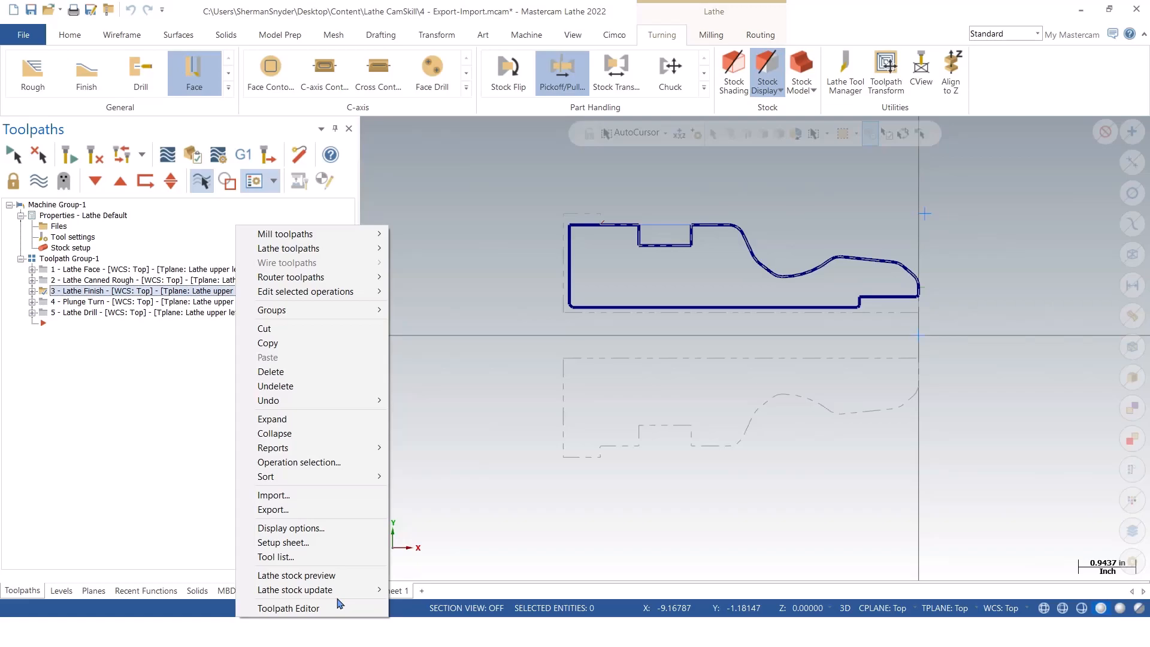
{"action": "mouse_move", "coordinate": [960, 257]}
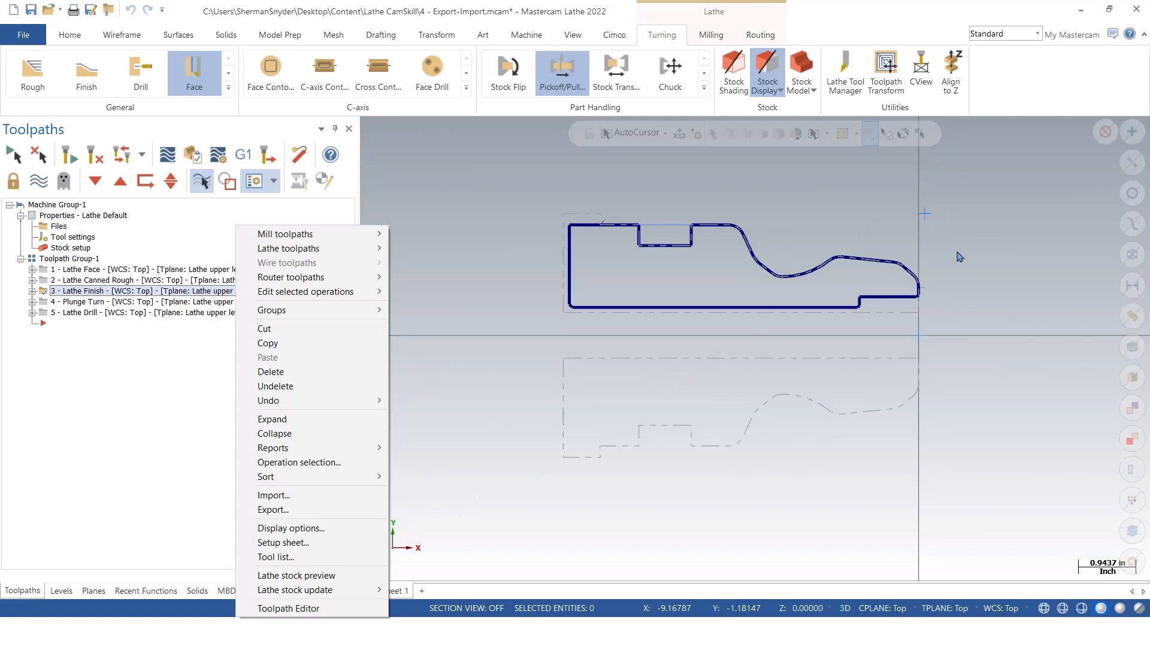
{"action": "mouse_move", "coordinate": [825, 248]}
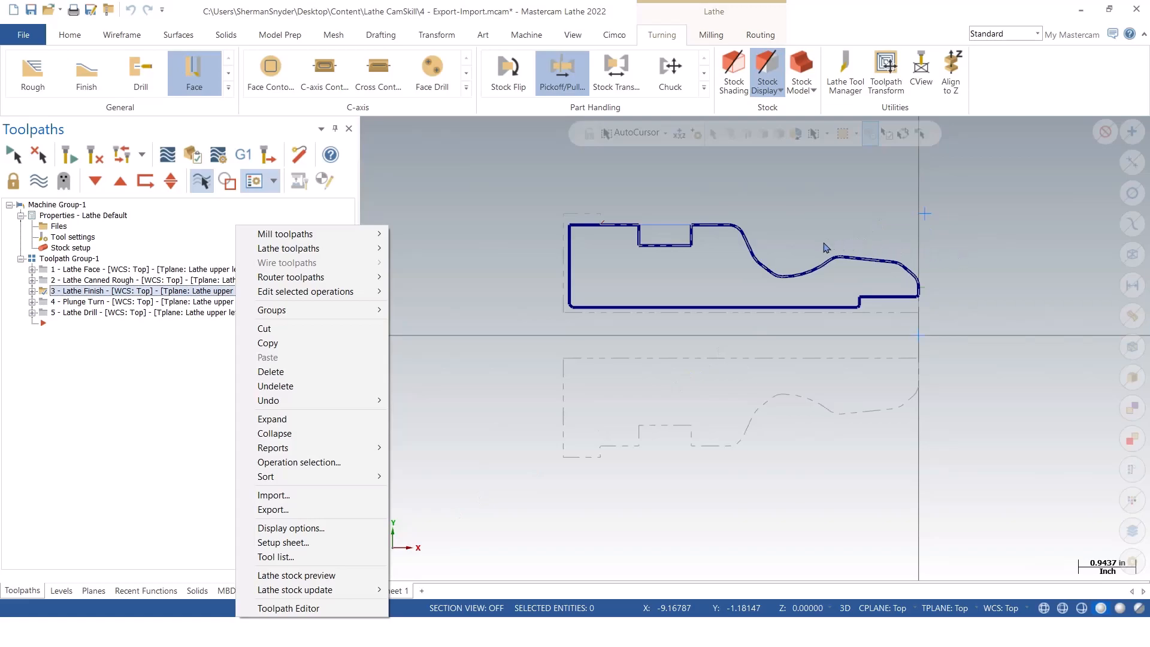
{"action": "mouse_move", "coordinate": [757, 264]}
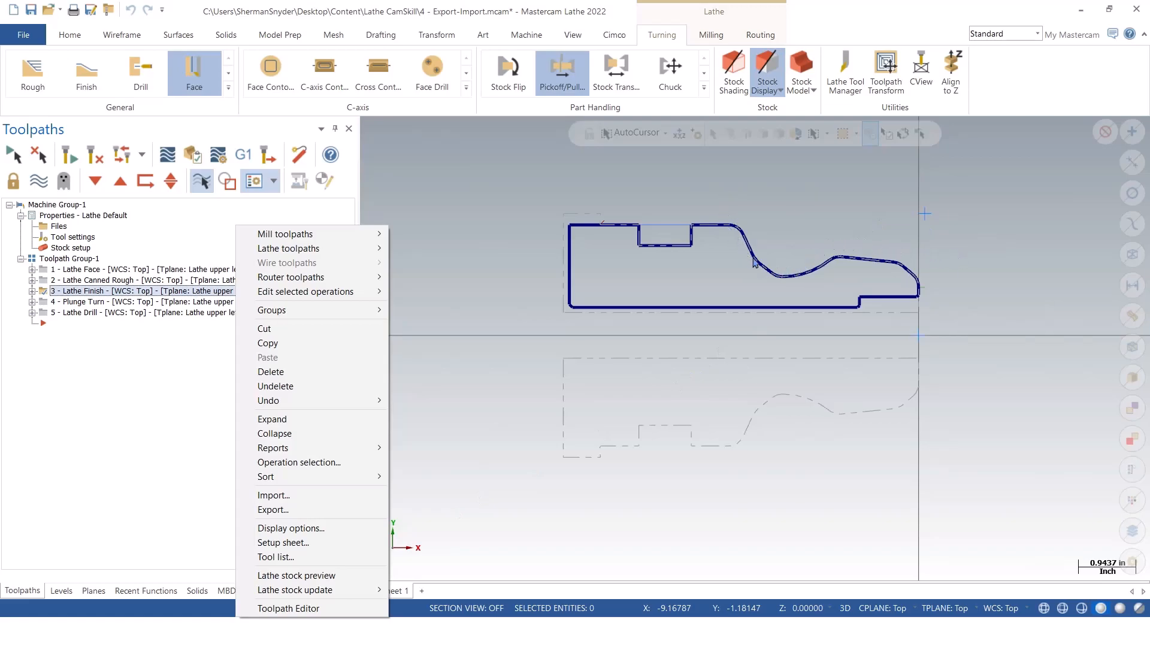
{"action": "mouse_move", "coordinate": [754, 238]}
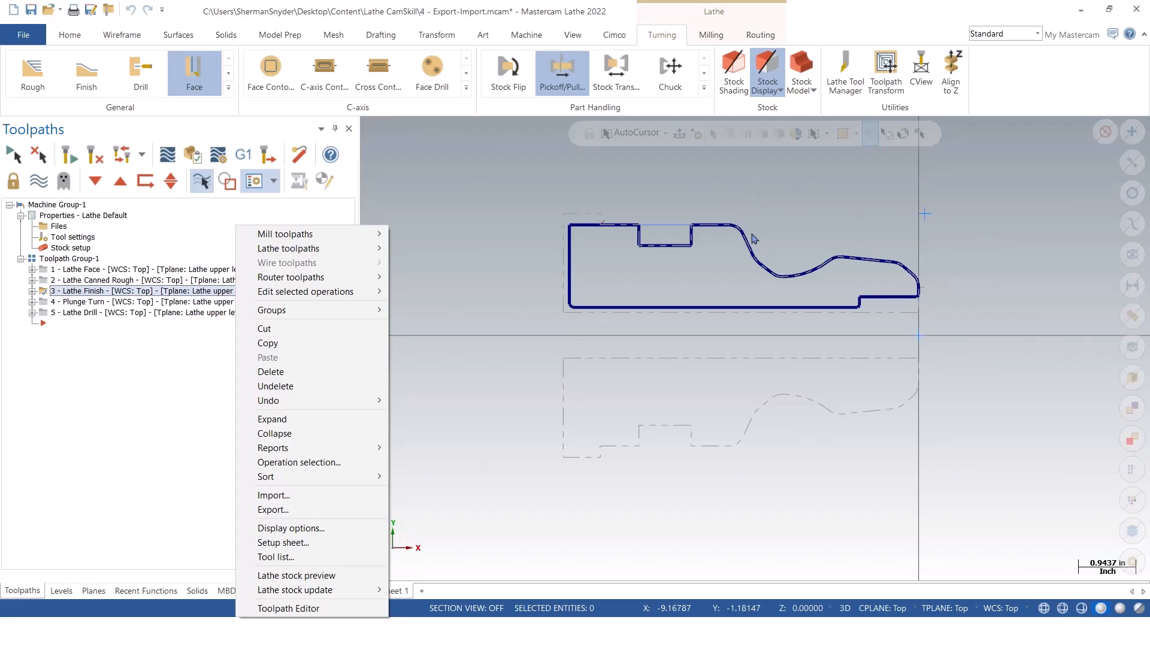
{"action": "mouse_move", "coordinate": [759, 251]}
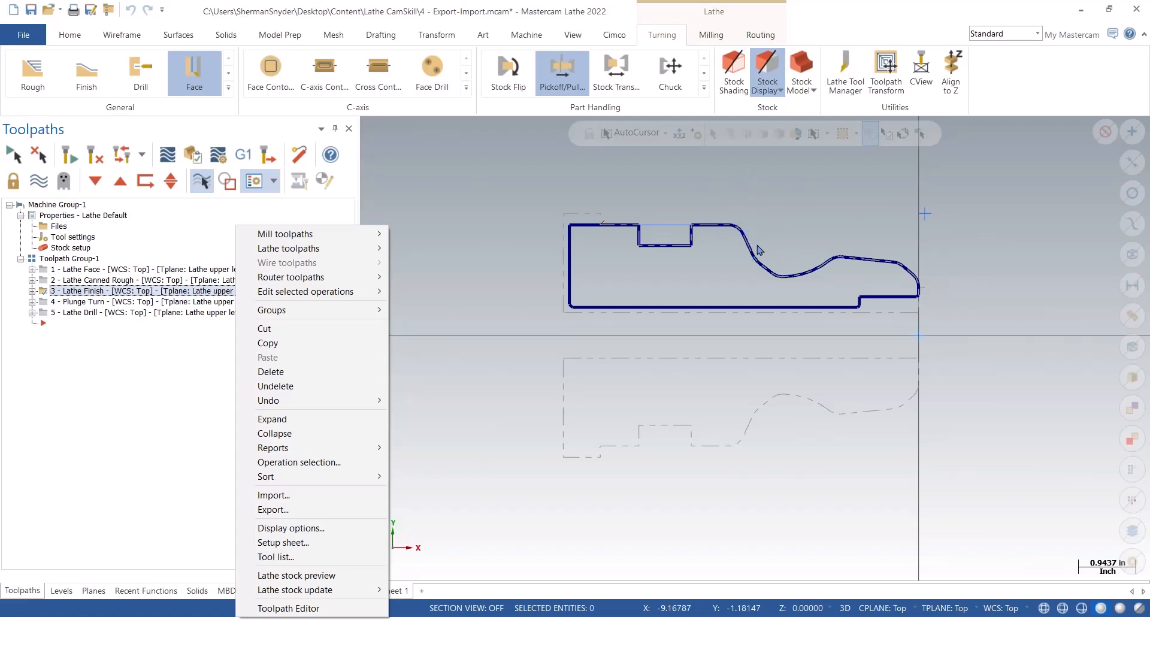
{"action": "mouse_move", "coordinate": [747, 217]}
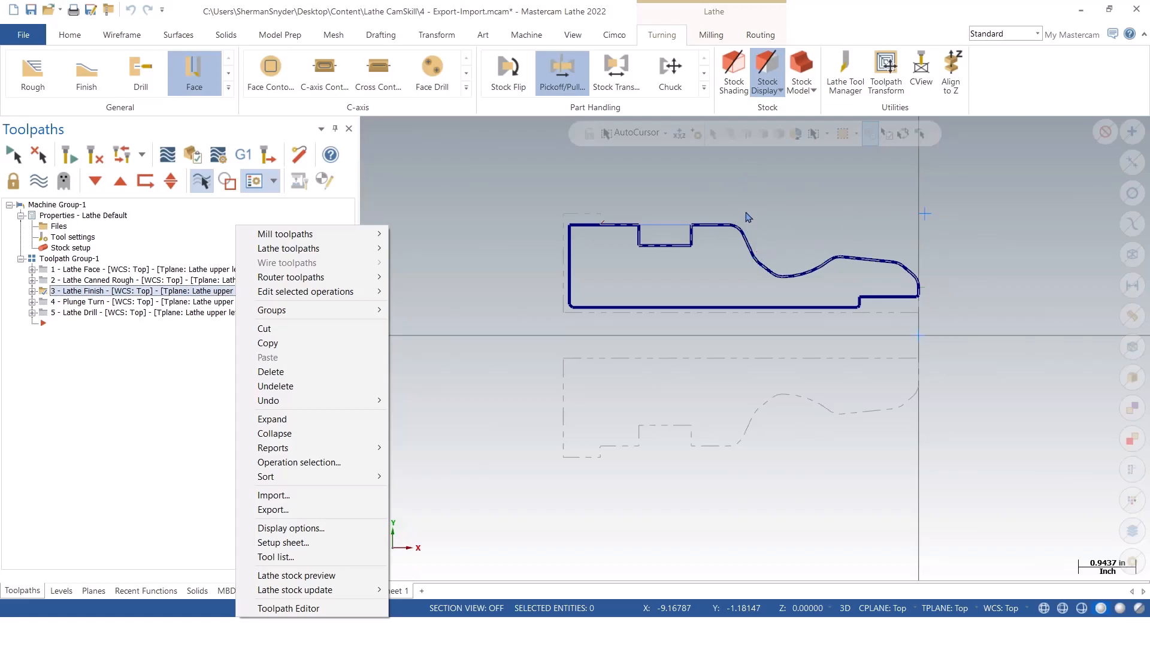
{"action": "mouse_move", "coordinate": [913, 252]}
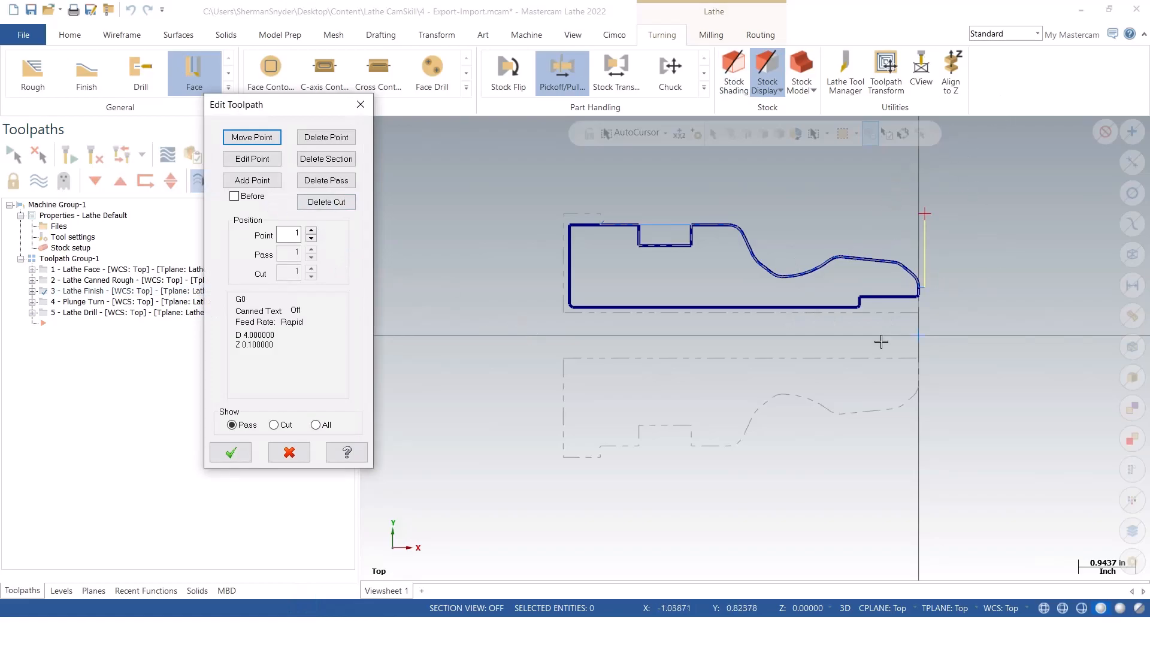
{"action": "mouse_move", "coordinate": [885, 257]}
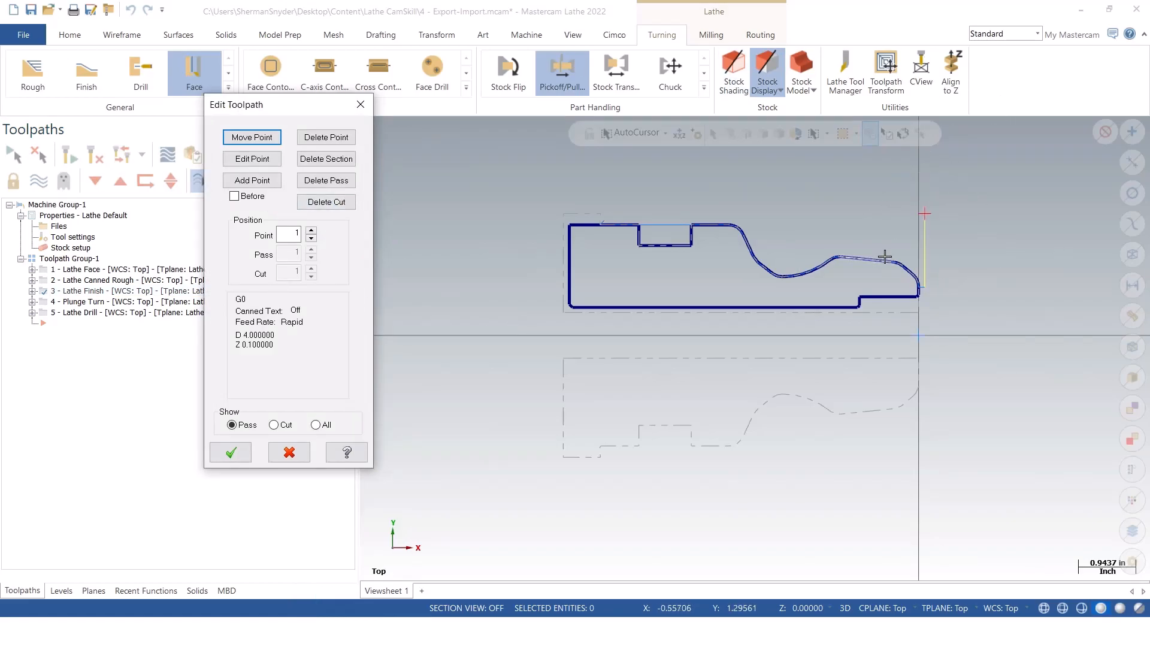
{"action": "mouse_move", "coordinate": [928, 228]}
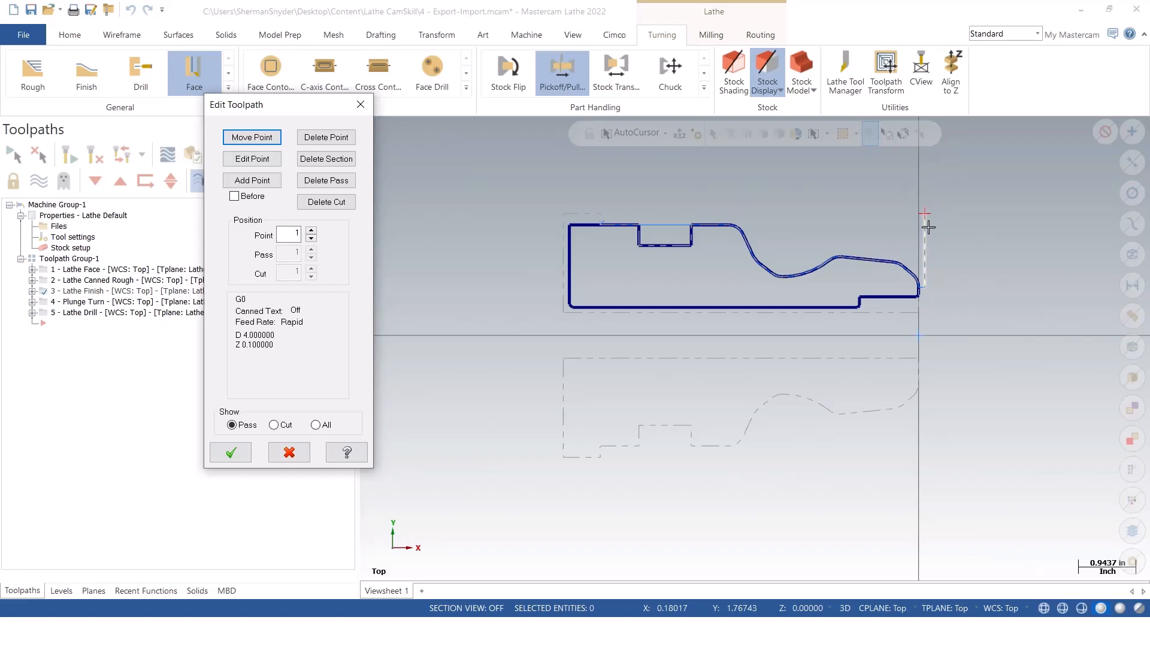
Advance the finish pass to the rapid approach point at D 1.575254, Z 0.1
{"action": "left_click", "coordinate": [311, 229]}
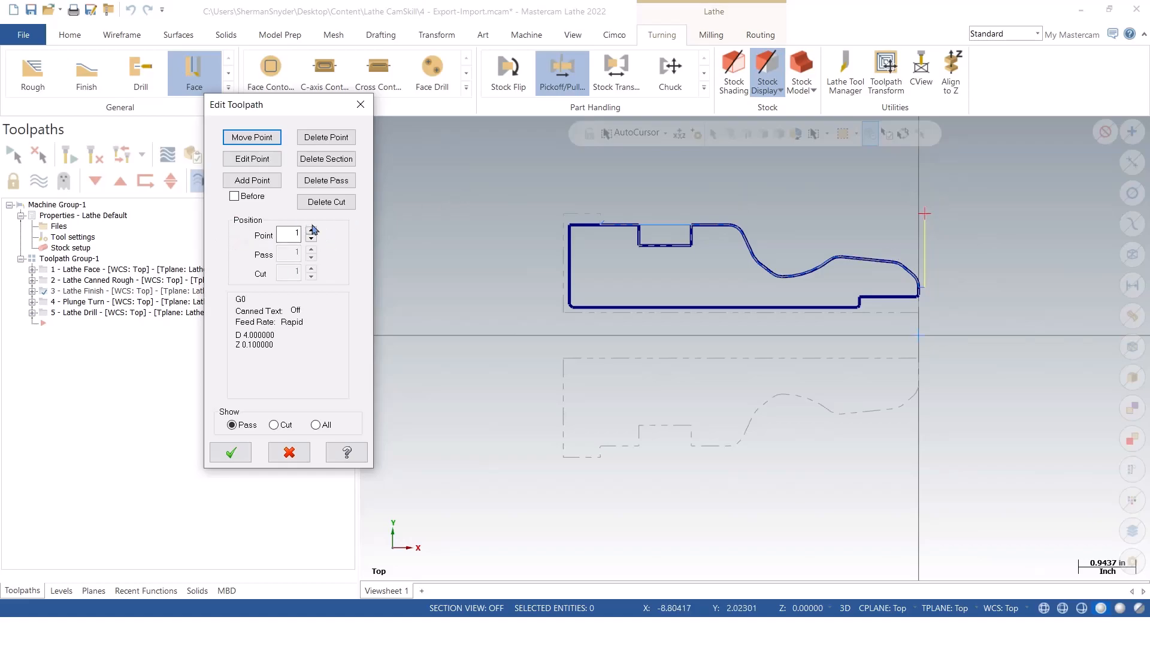
{"action": "left_click", "coordinate": [312, 230]}
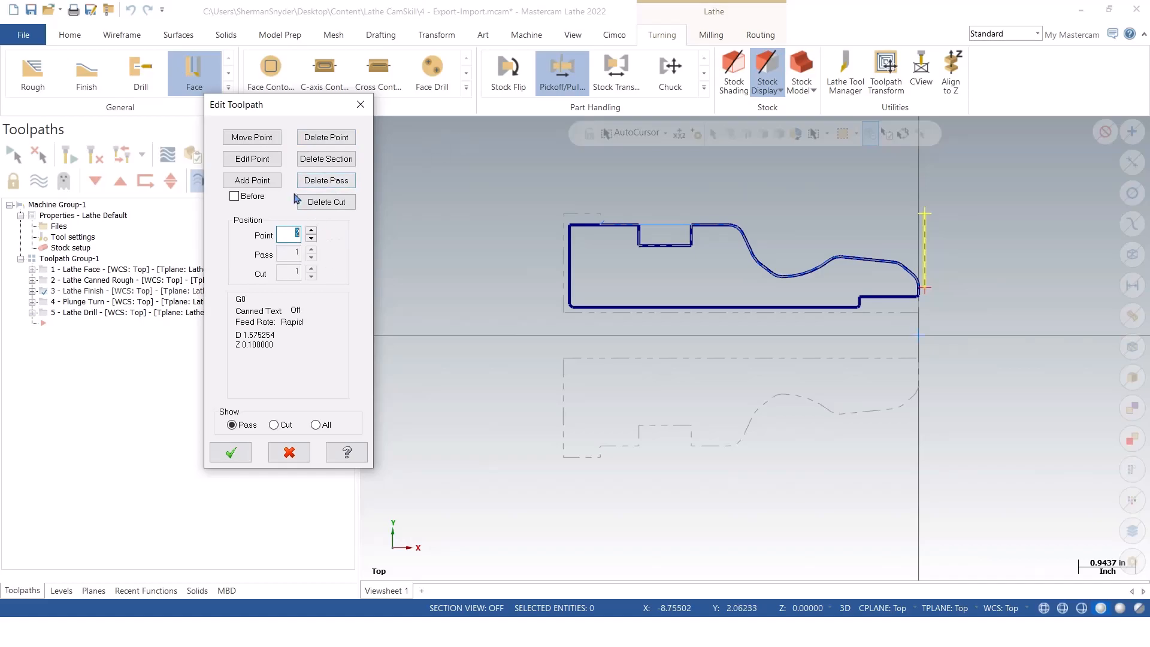
{"action": "mouse_move", "coordinate": [212, 150]}
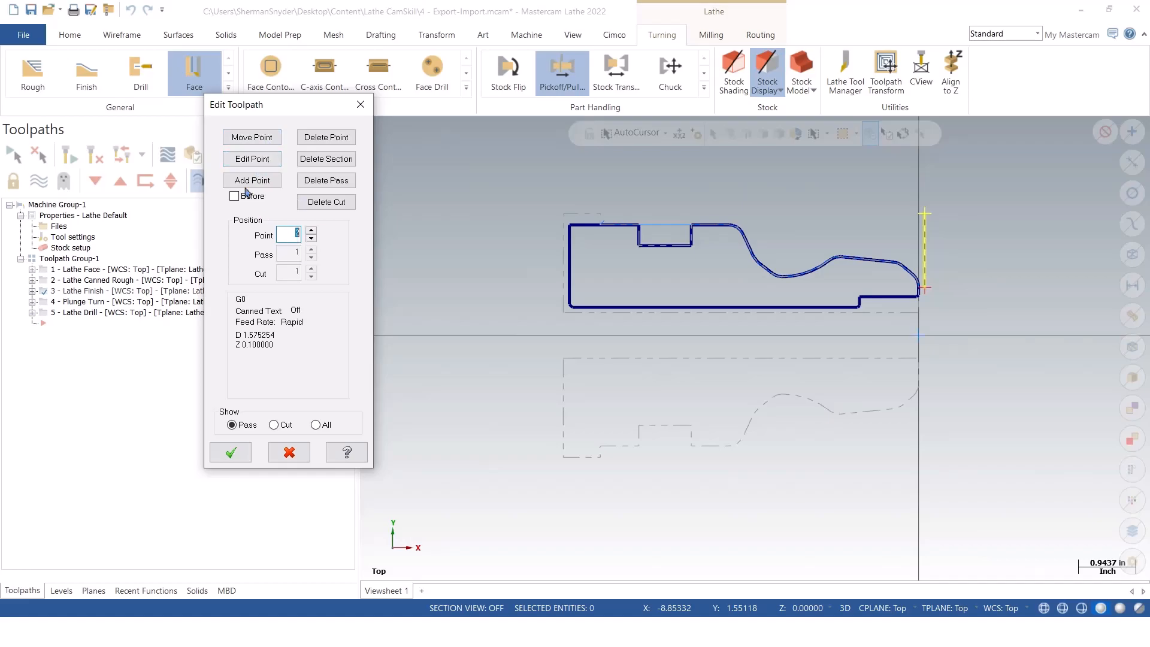
Review the rapid point's coolant settings without changing them and return to the editor
{"action": "left_click", "coordinate": [252, 158]}
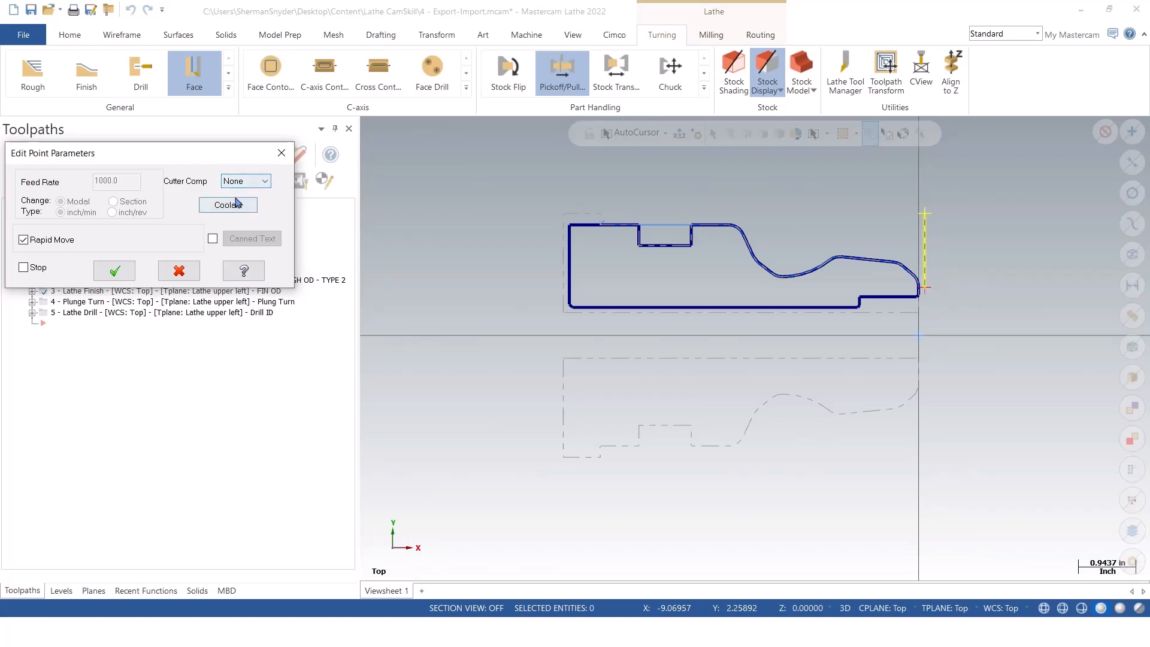
{"action": "left_click", "coordinate": [228, 205]}
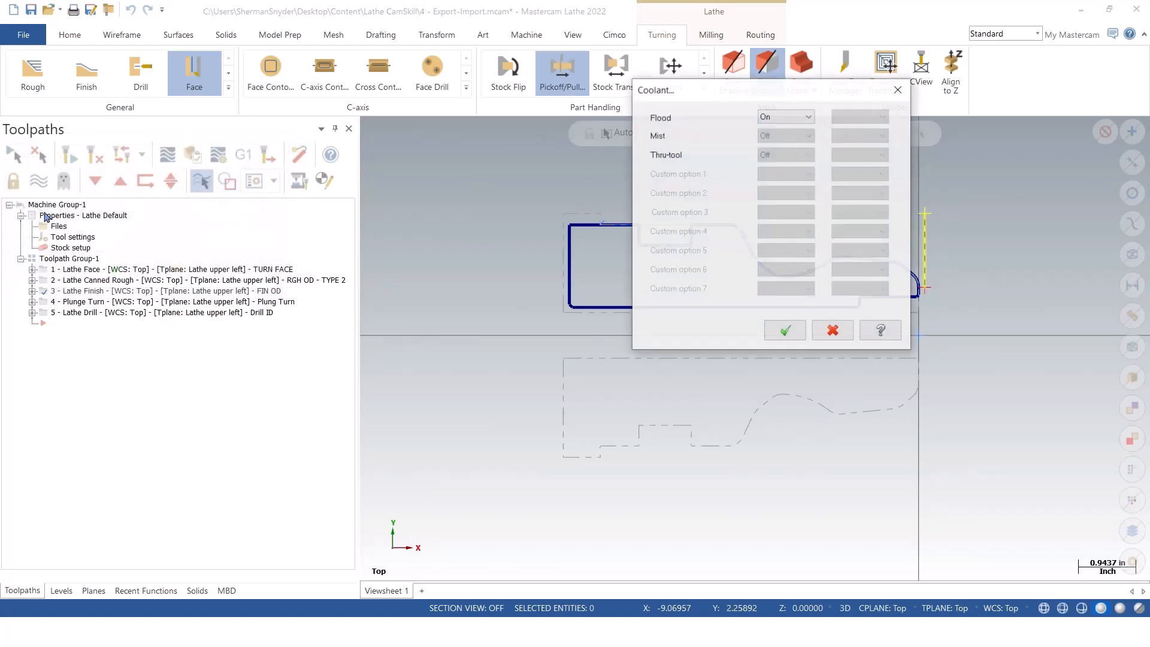
{"action": "left_click", "coordinate": [784, 330]}
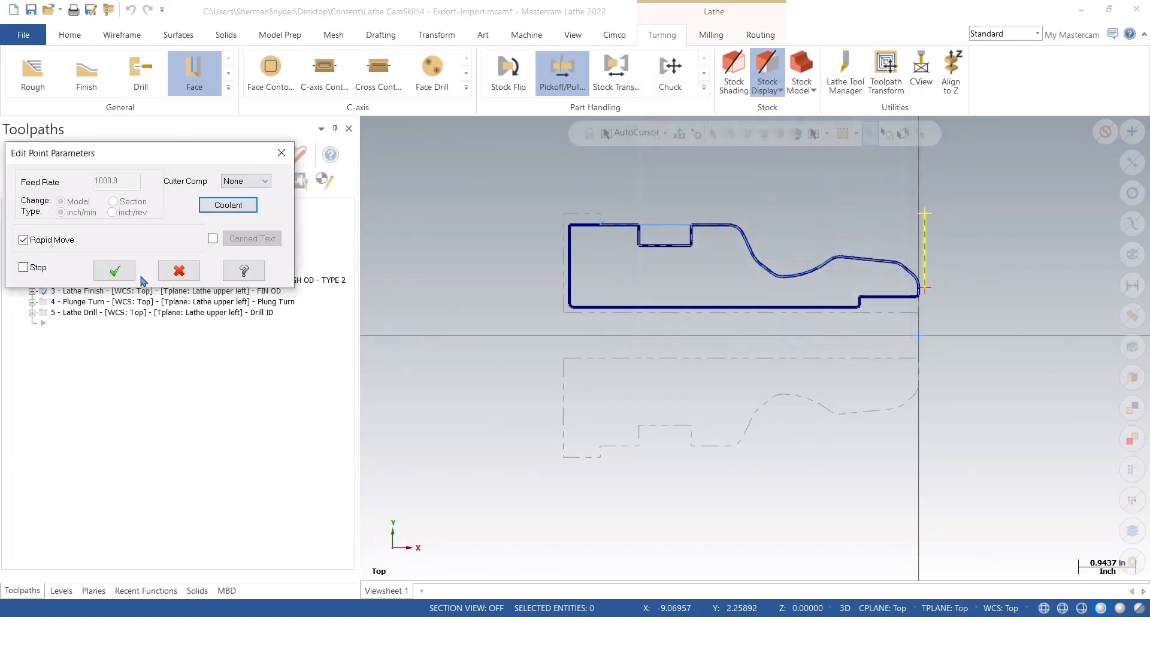
{"action": "left_click", "coordinate": [113, 270]}
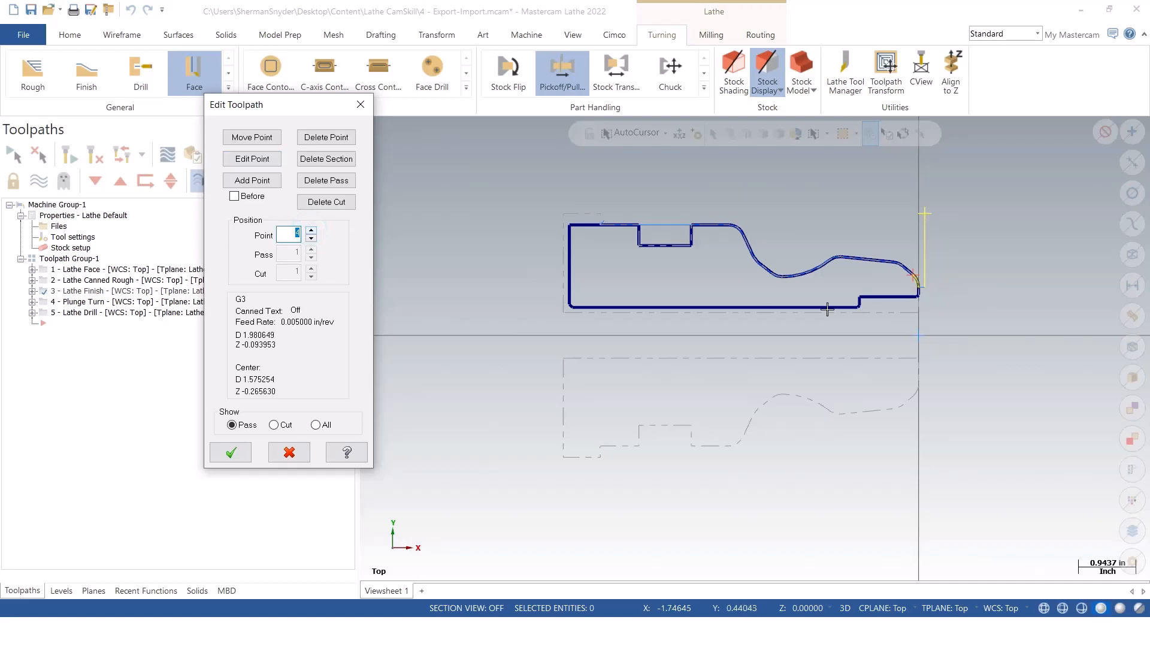
Step along the contour to point 13, the G1 feed at D 3.320999, Z -2.886284
{"action": "left_click", "coordinate": [252, 158]}
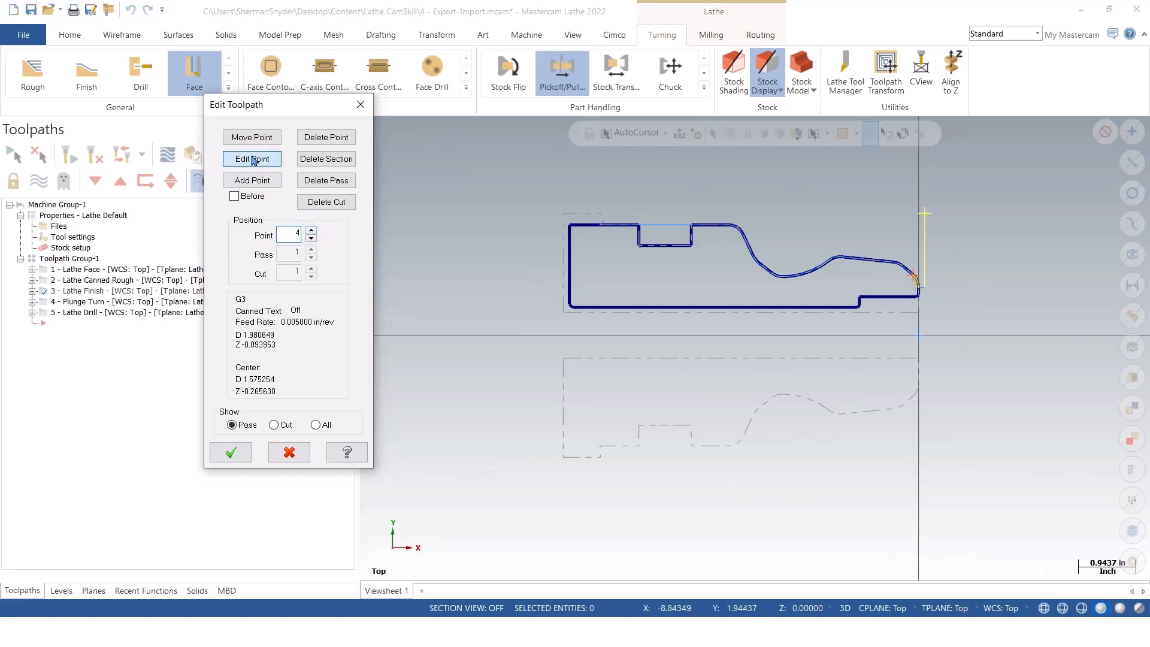
{"action": "left_click", "coordinate": [252, 158]}
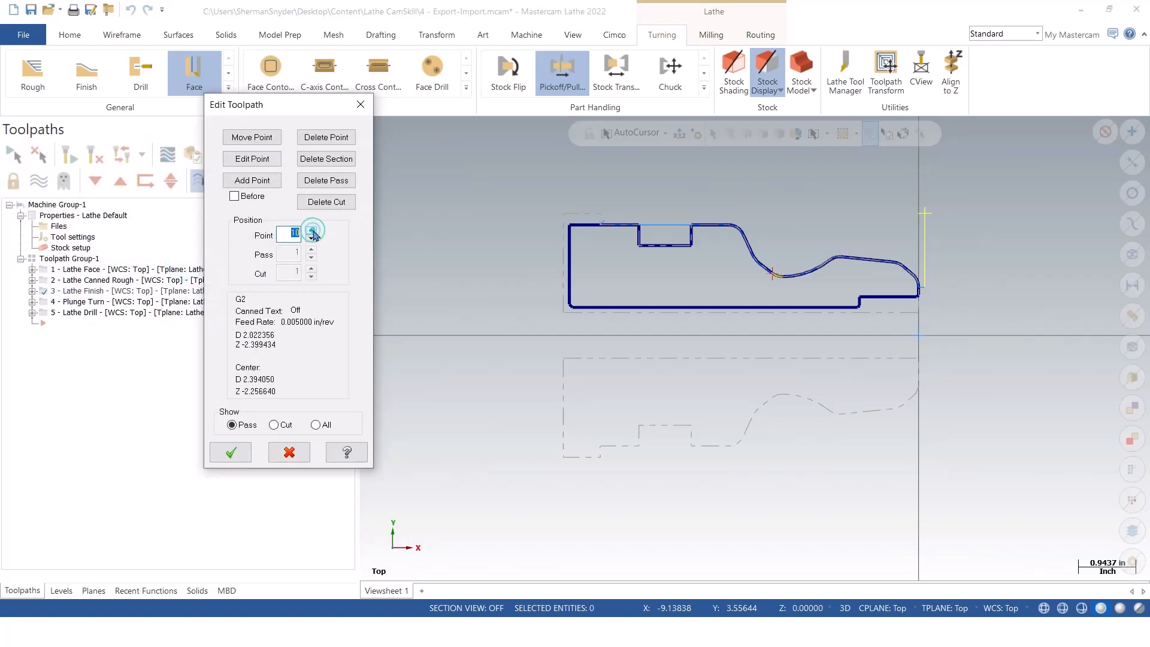
{"action": "left_click", "coordinate": [311, 238]}
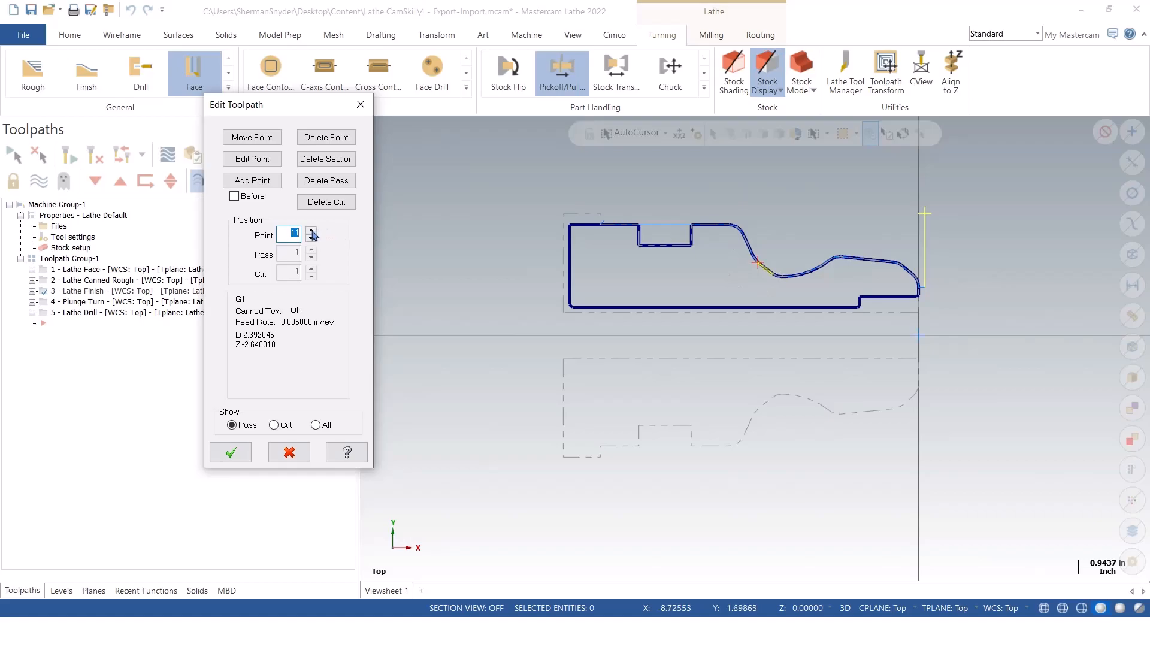
{"action": "left_click", "coordinate": [311, 229]}
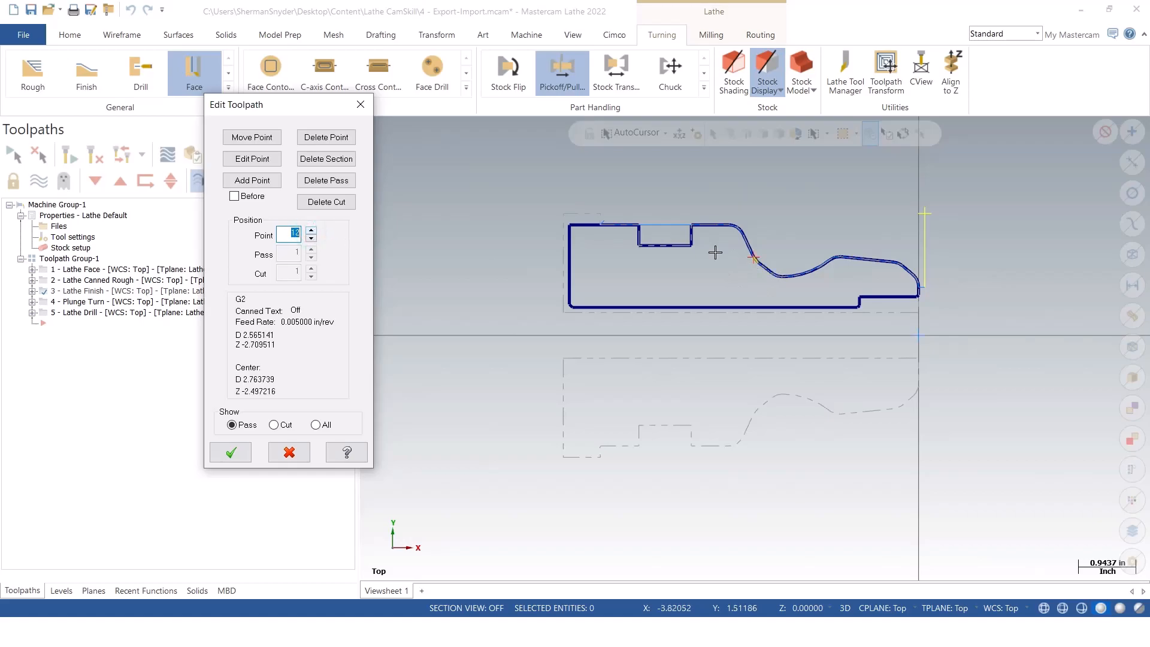
{"action": "left_click", "coordinate": [310, 230]}
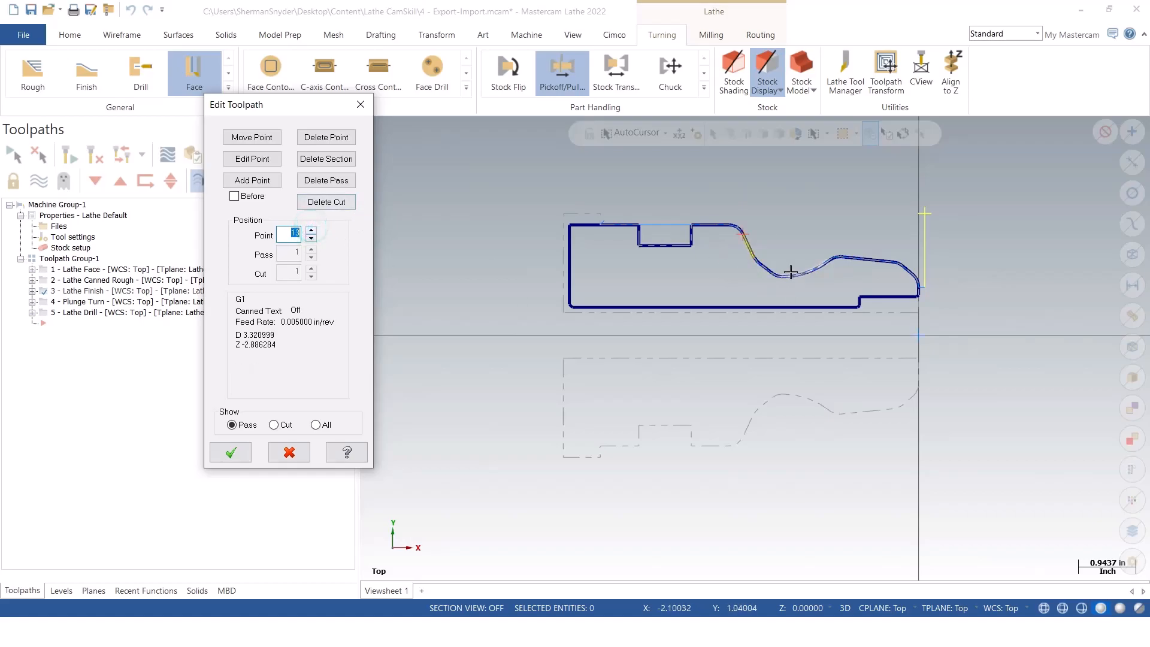
{"action": "left_click", "coordinate": [251, 158]}
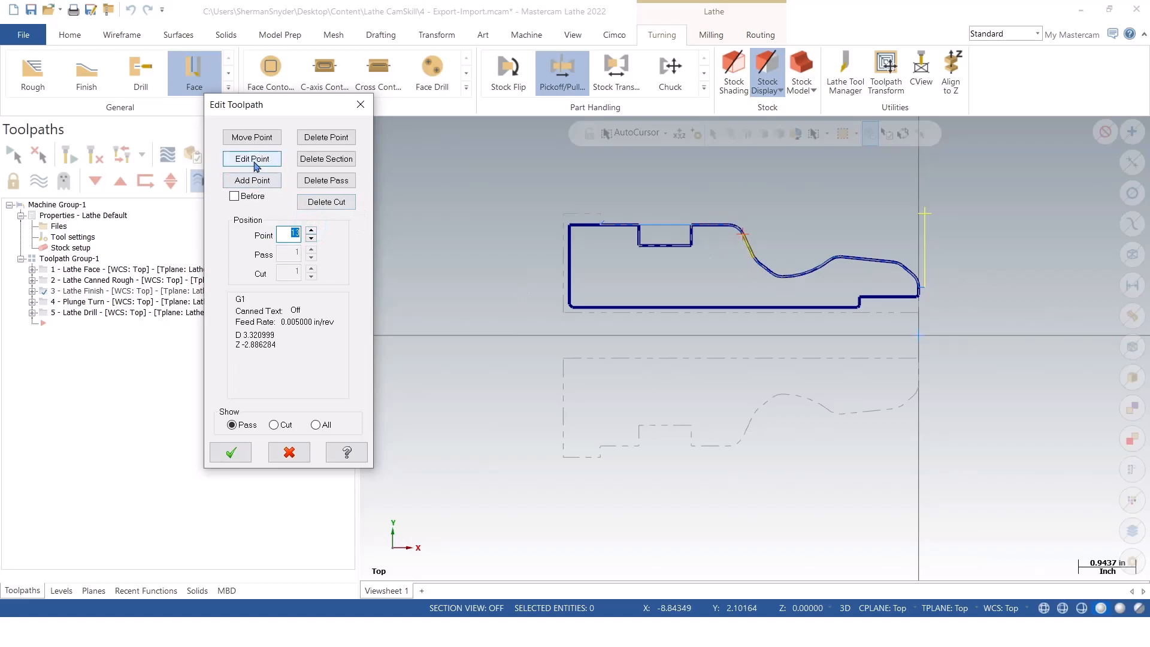
Set the feed rate at point 13 to 0.002 in/rev
{"action": "left_click", "coordinate": [252, 158]}
{"action": "type", "text": ".002"}
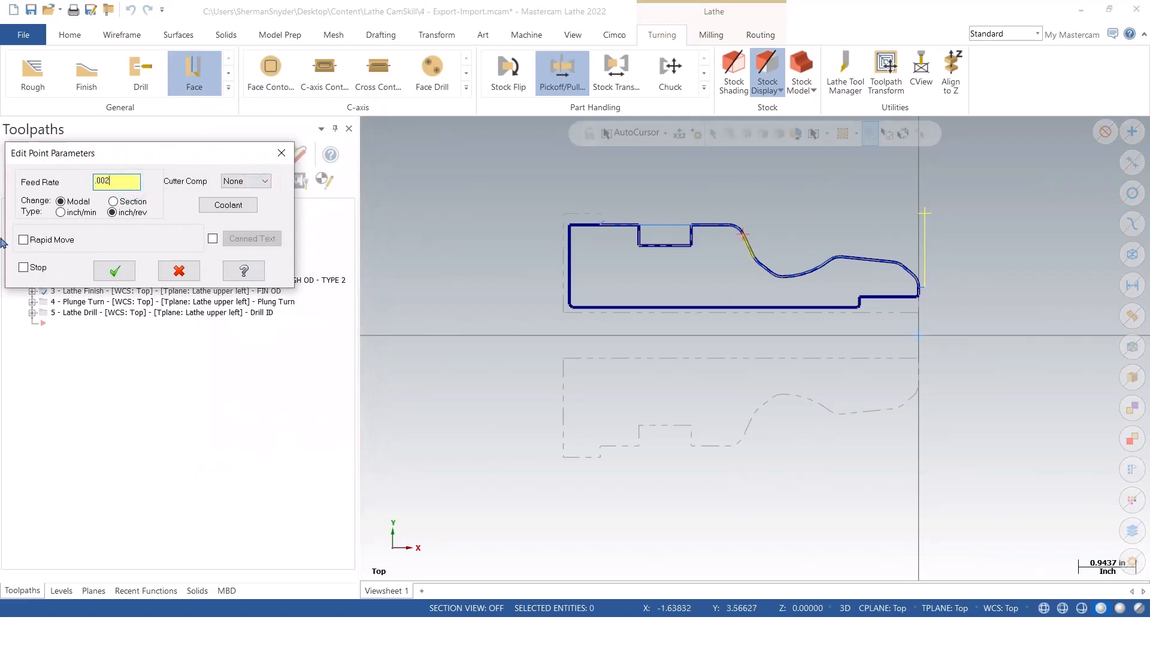
{"action": "triple_click", "coordinate": [115, 181]}
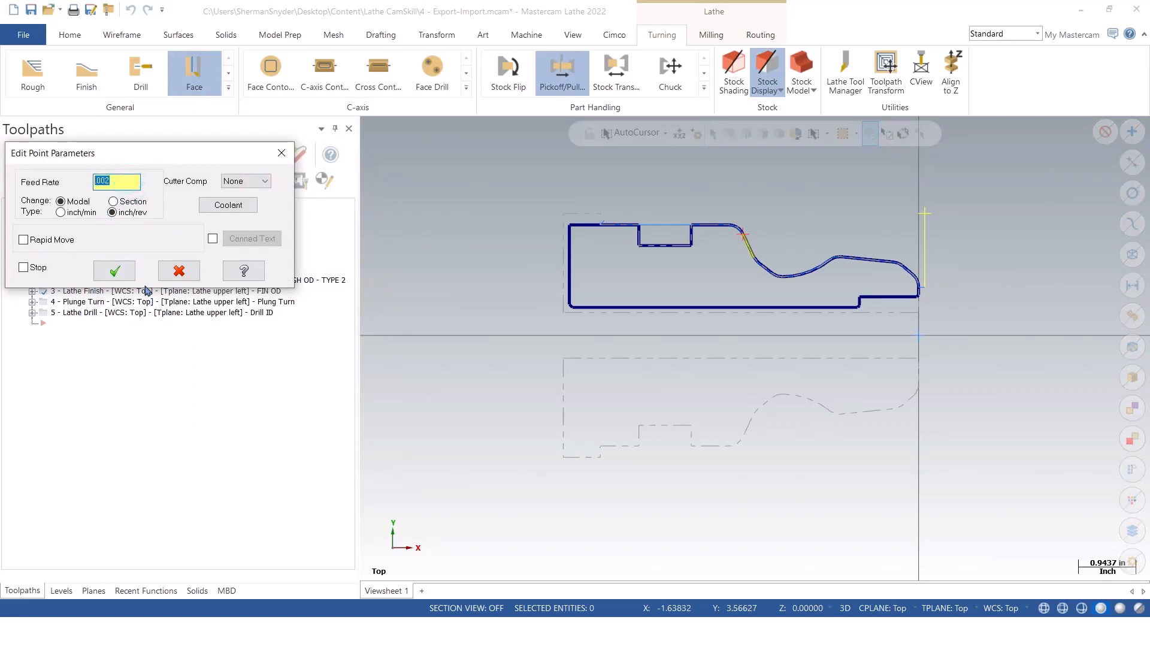
{"action": "left_click", "coordinate": [114, 270]}
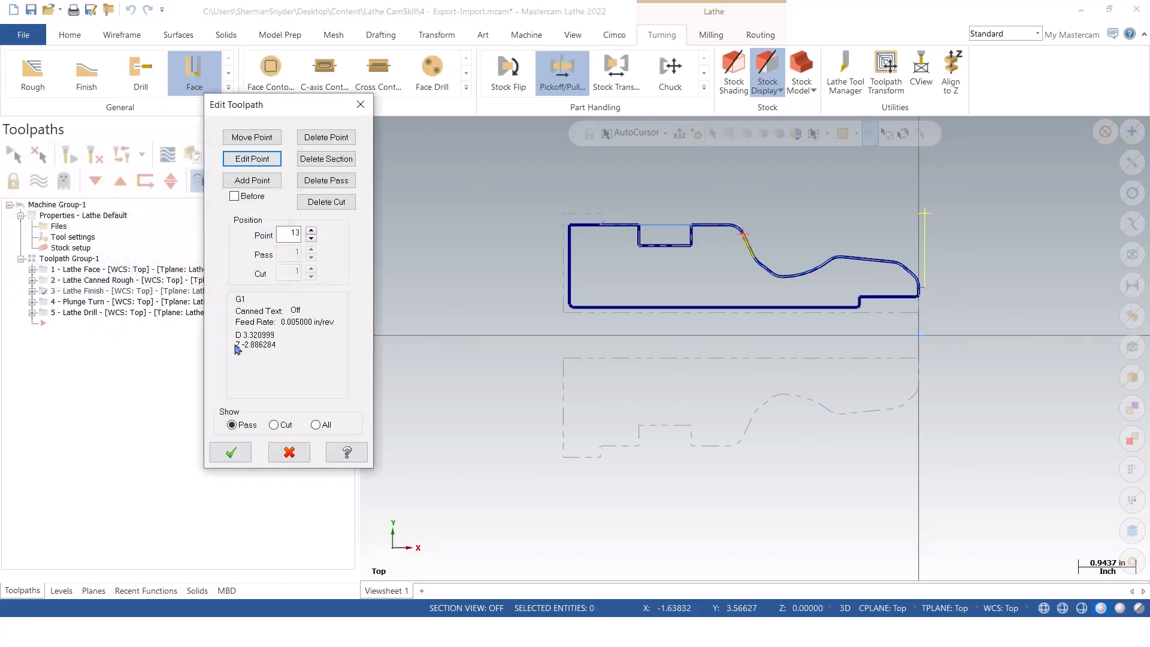
Restore the feed rate to 0.005 in/rev at point 14
{"action": "left_click", "coordinate": [311, 238]}
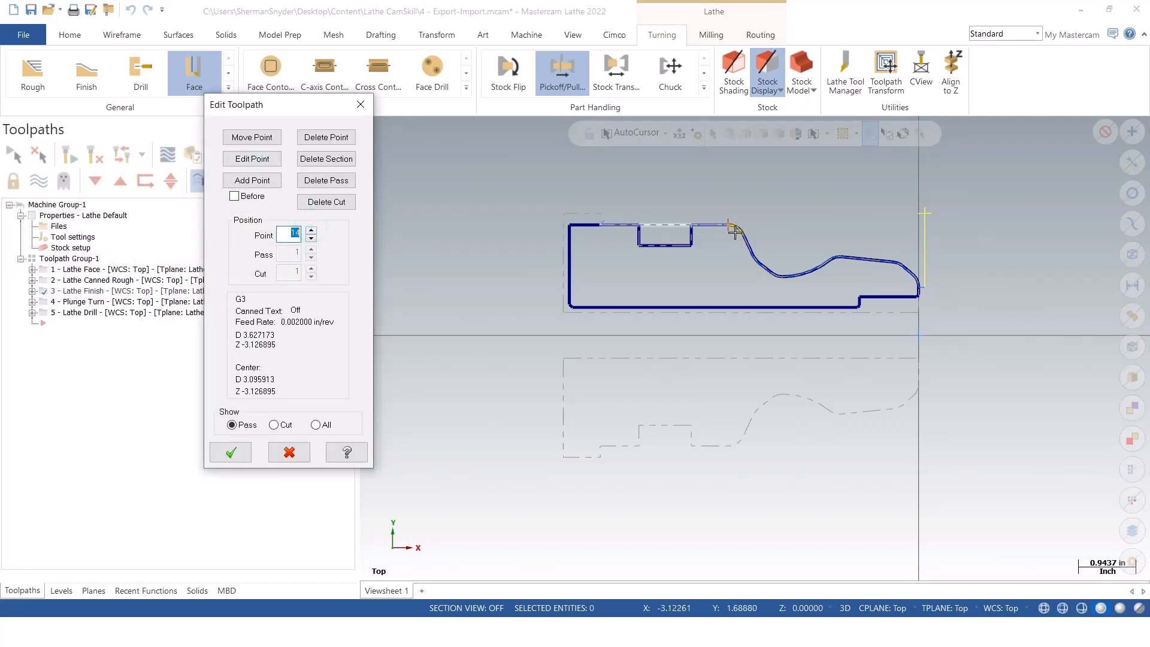
{"action": "left_click", "coordinate": [251, 158]}
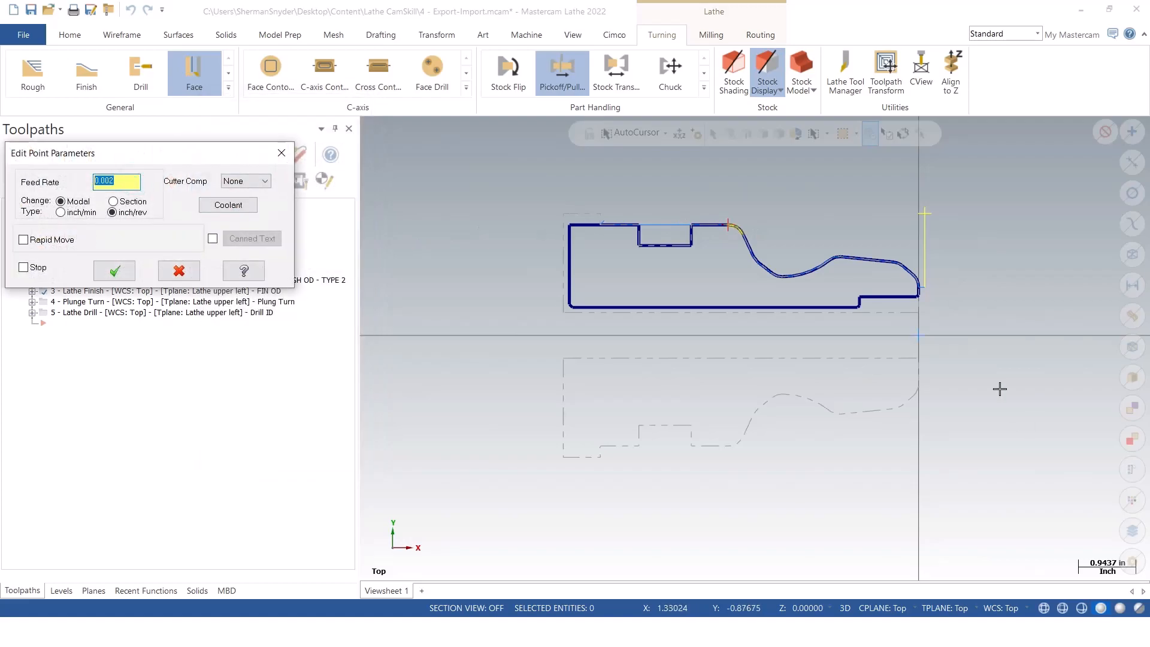
{"action": "type", "text": ".005"}
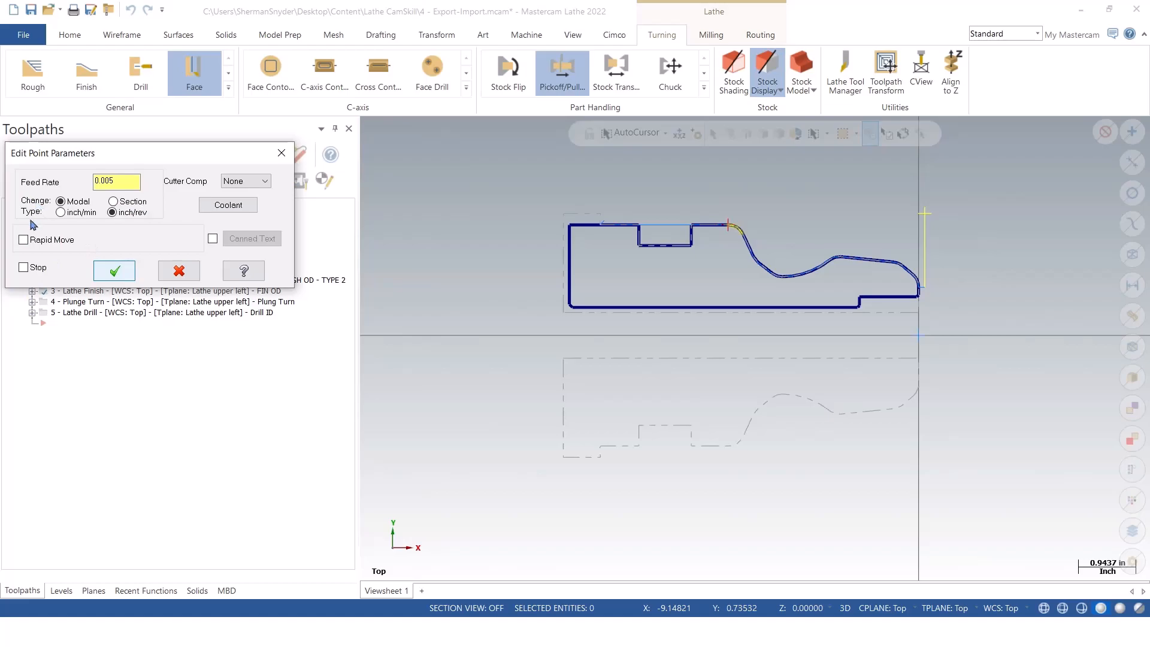
{"action": "mouse_move", "coordinate": [151, 226]}
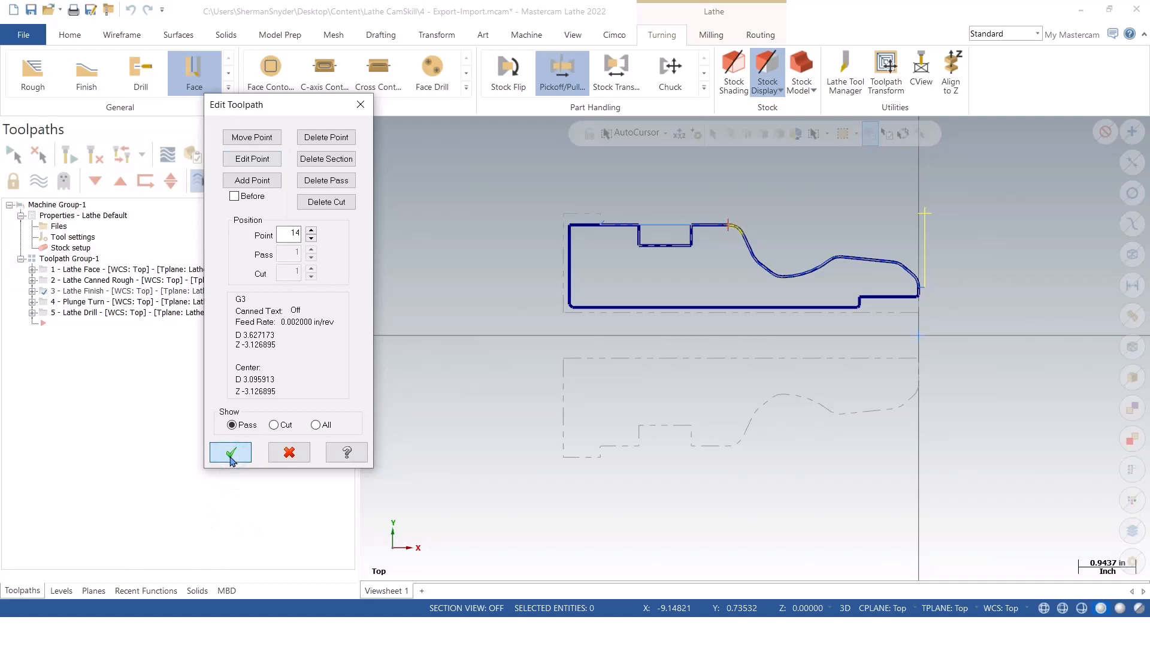
Accept the feed edits and exit the Toolpath Editor, locking Lathe Finish
{"action": "left_click", "coordinate": [230, 451]}
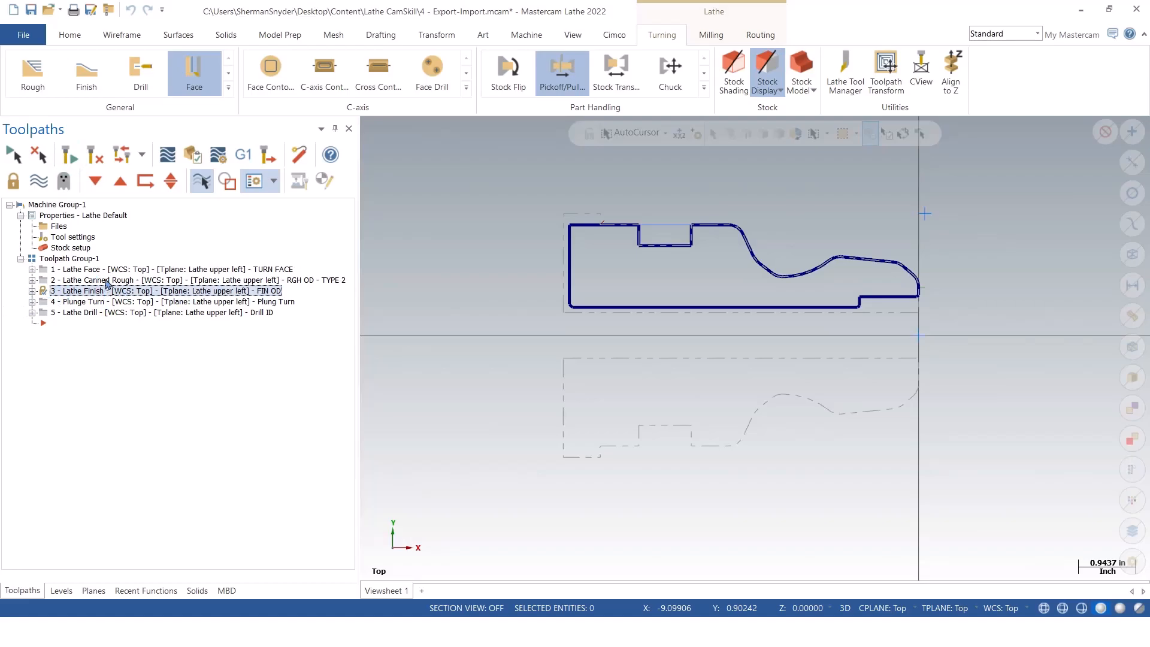
{"action": "mouse_move", "coordinate": [12, 181]}
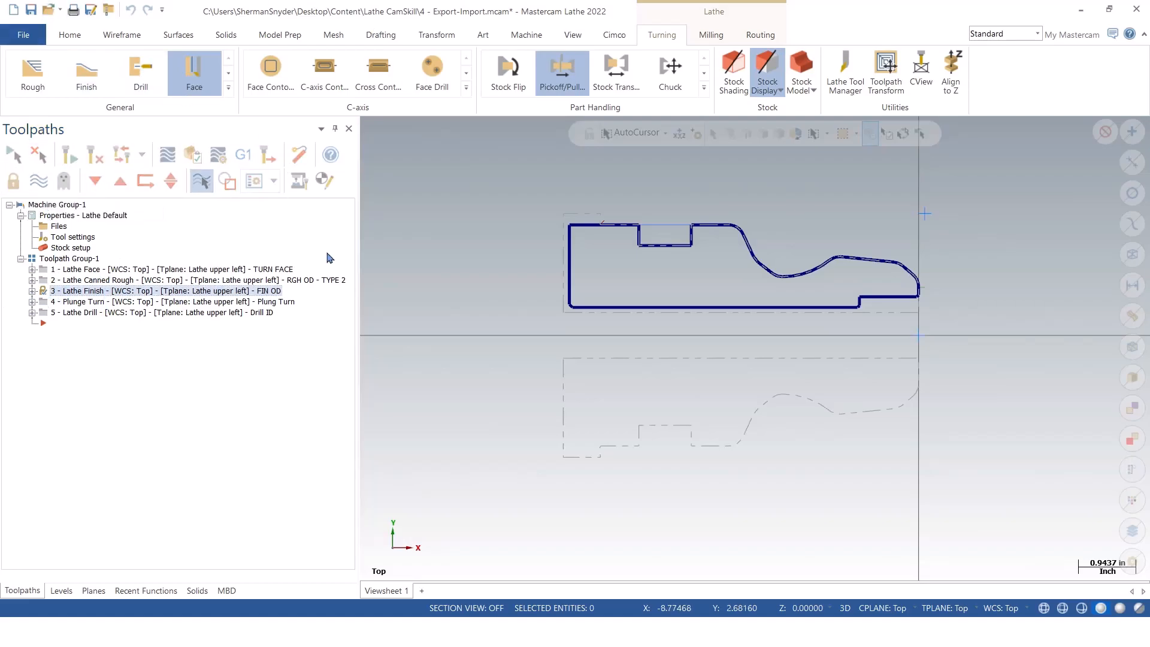
Add a Manual Entry output as a comment reading 'EDIT MADE TO SEAL AREA'
{"action": "left_click", "coordinate": [229, 94]}
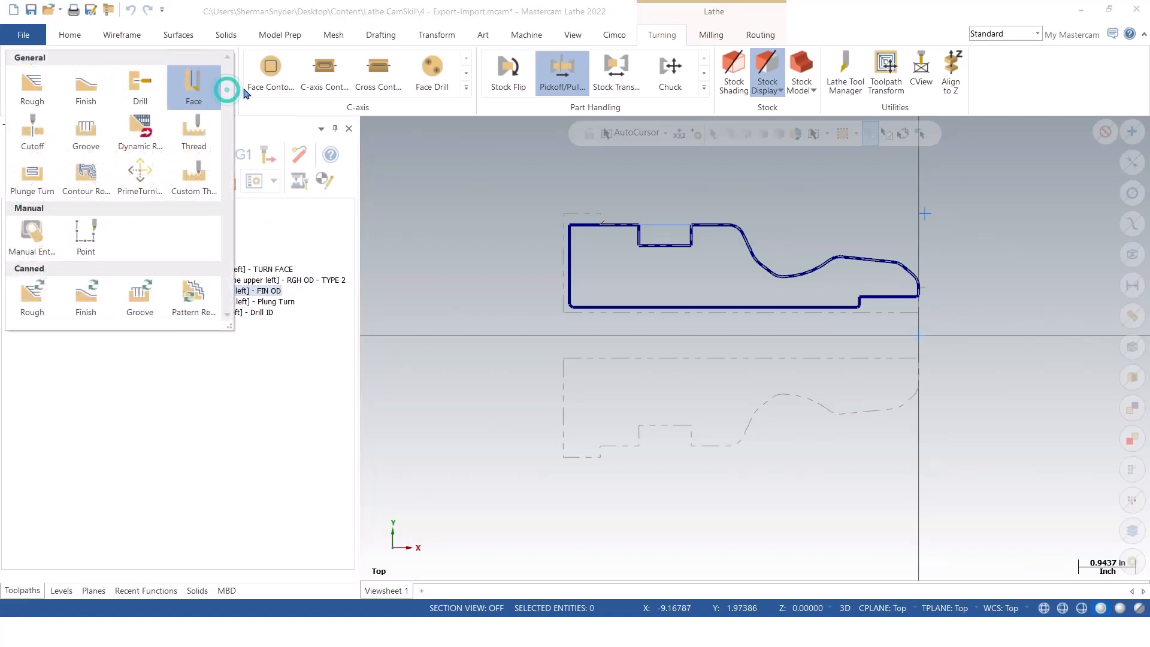
{"action": "mouse_move", "coordinate": [32, 232]}
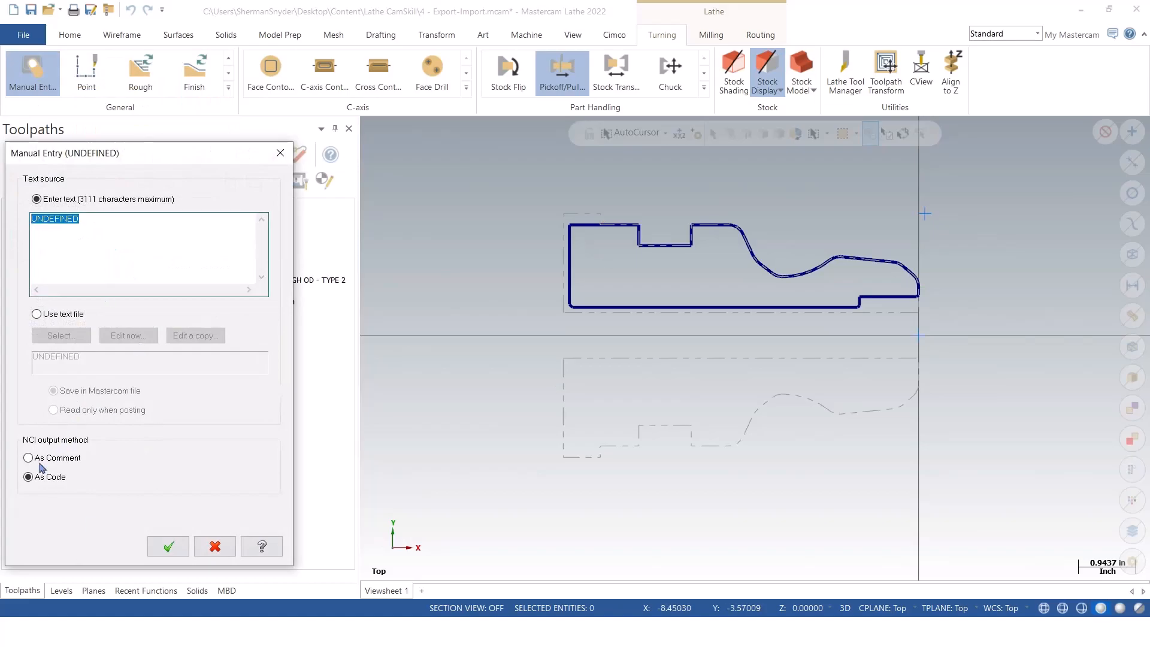
{"action": "left_click", "coordinate": [28, 457]}
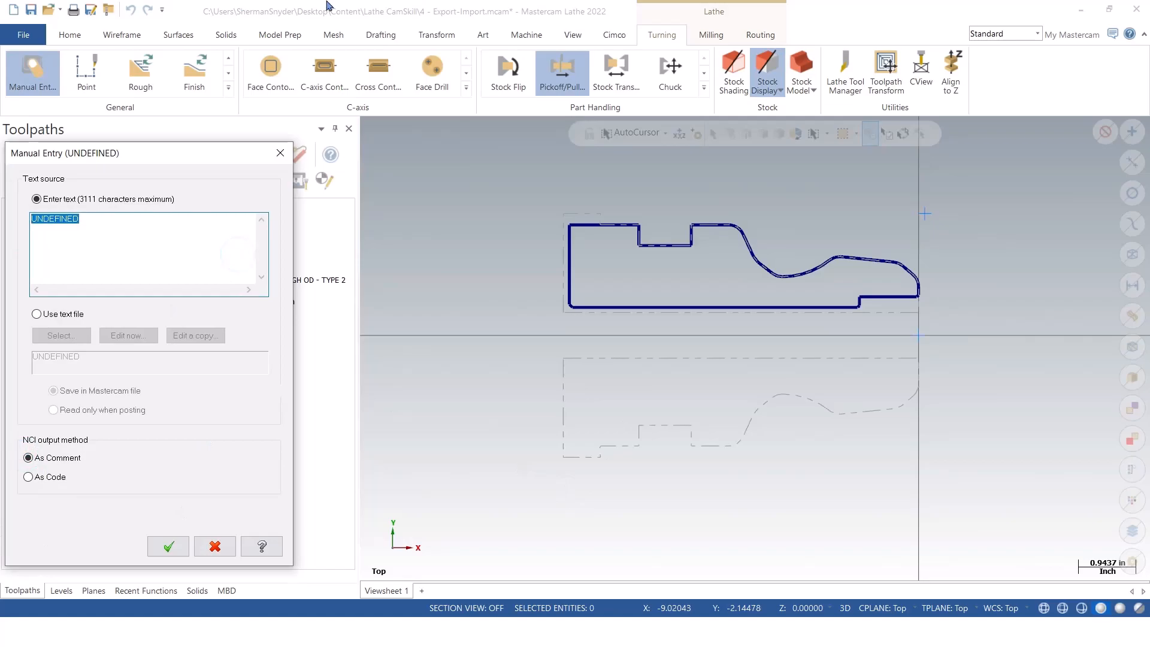
{"action": "type", "text": "EDIT M"}
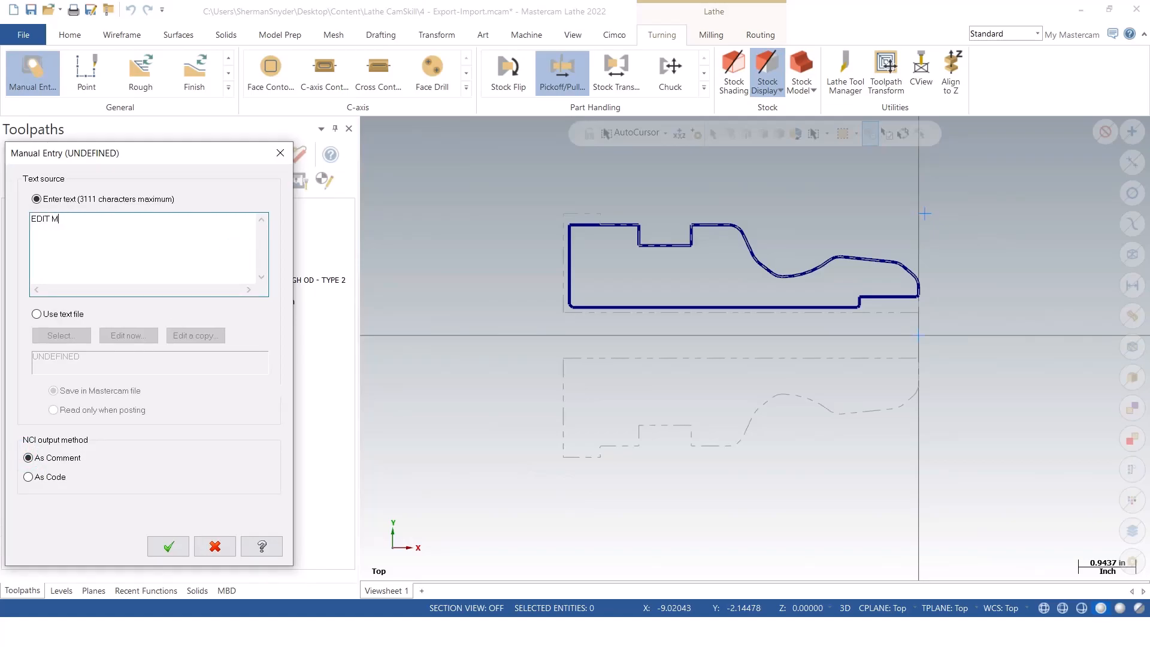
{"action": "type", "text": "ADE TO"}
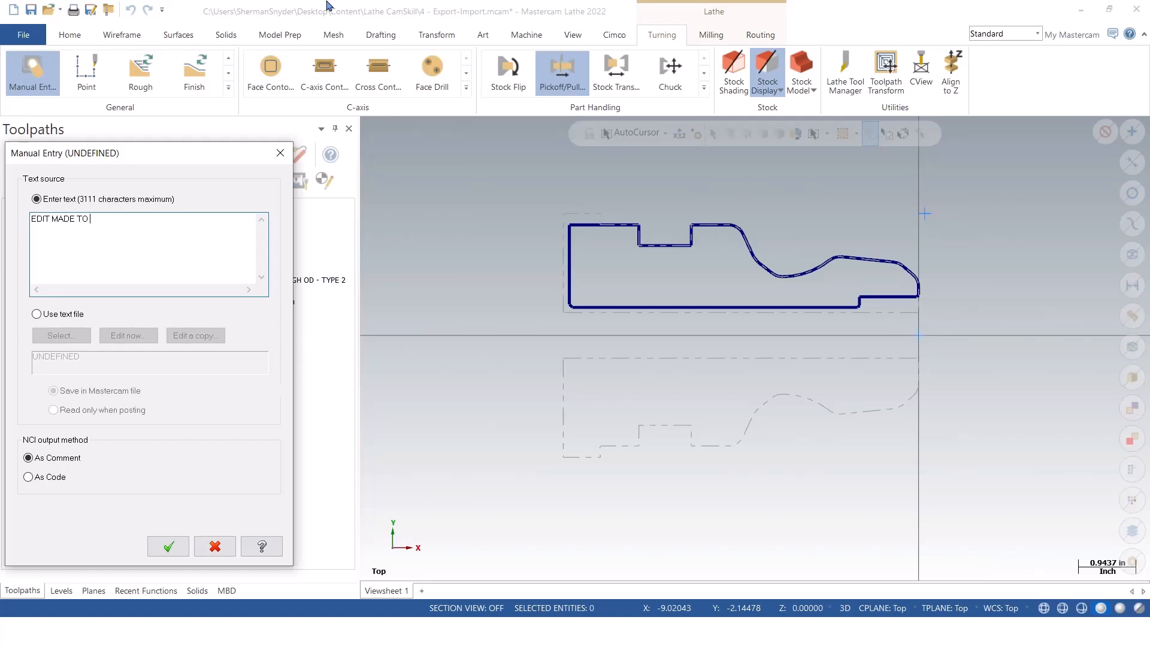
{"action": "type", "text": "SEAL A"}
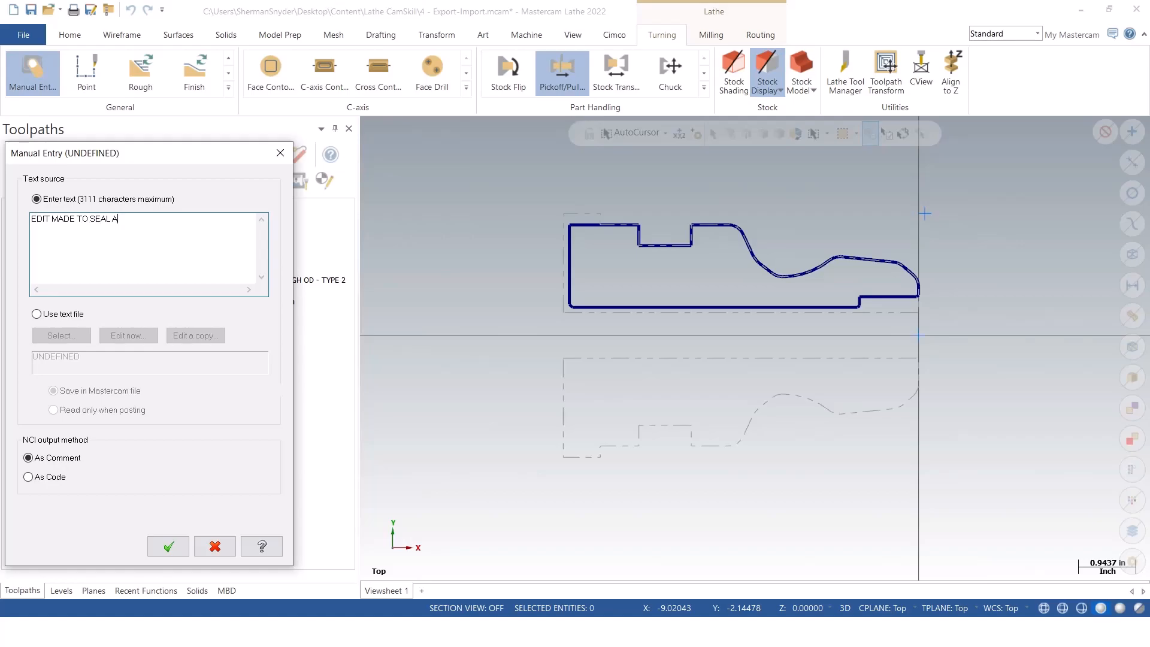
{"action": "type", "text": "REA"}
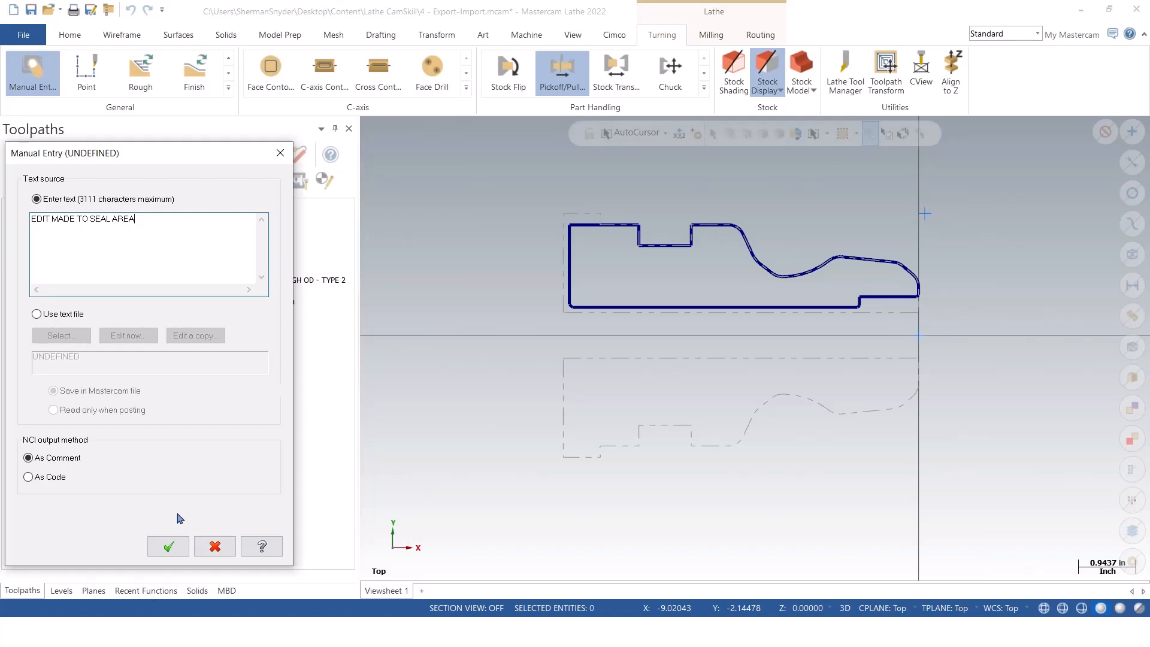
{"action": "left_click", "coordinate": [168, 545]}
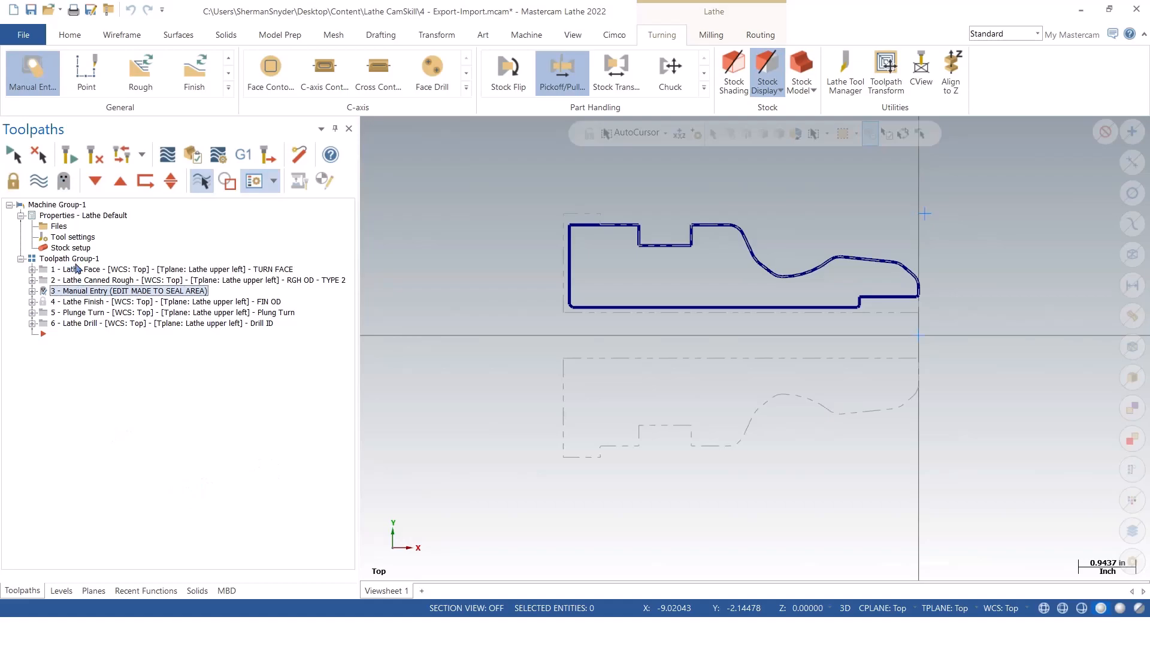
Expand operation 3 - Manual Entry to show its Parameters item
{"action": "left_click", "coordinate": [161, 301]}
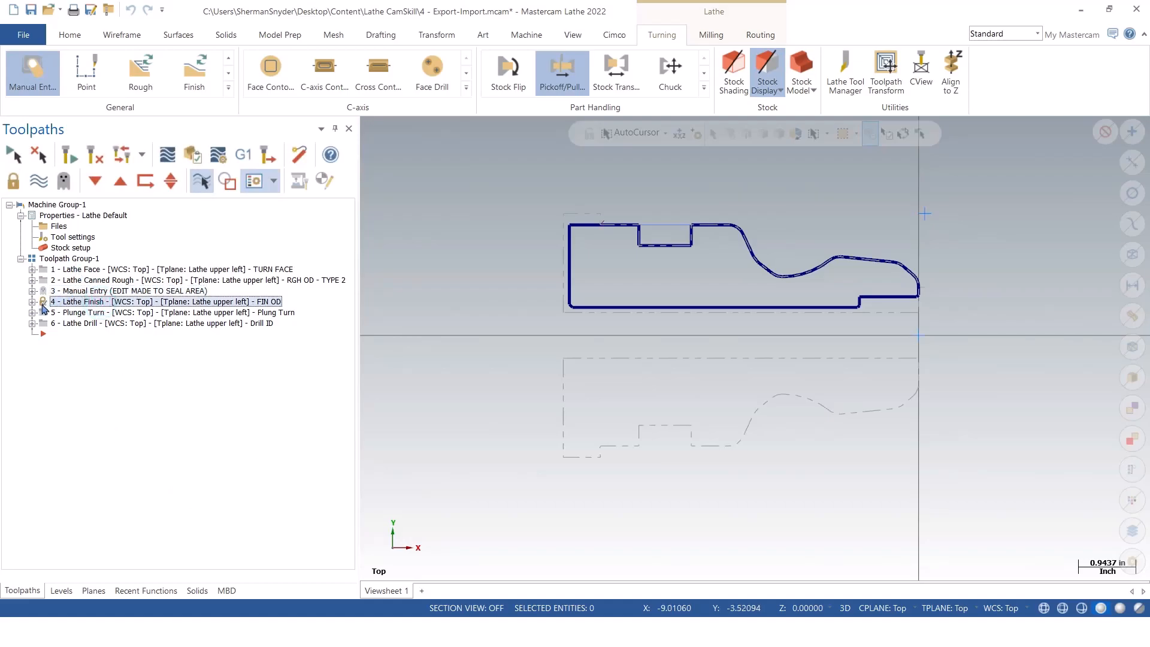
{"action": "left_click", "coordinate": [130, 291]}
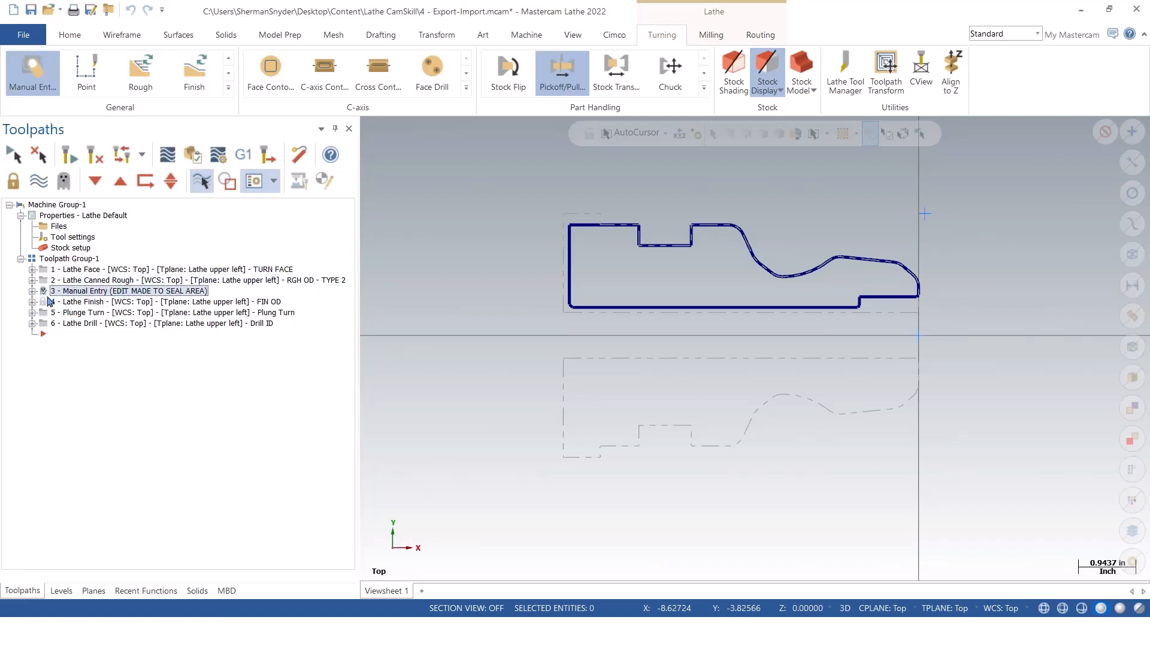
{"action": "left_click", "coordinate": [32, 290]}
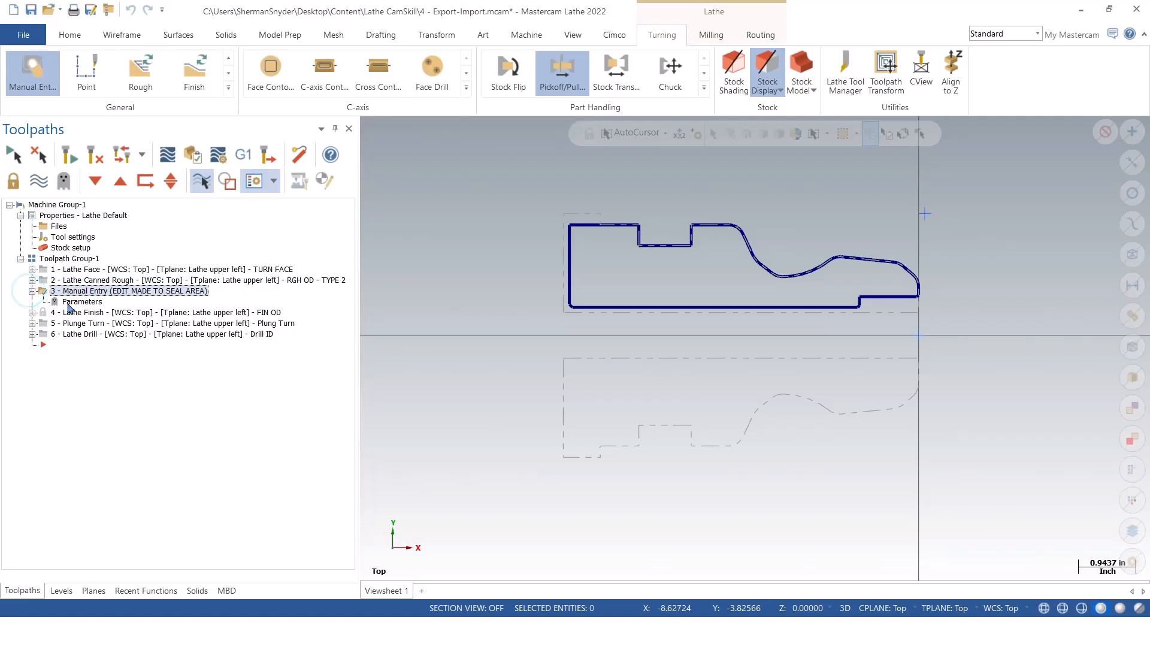